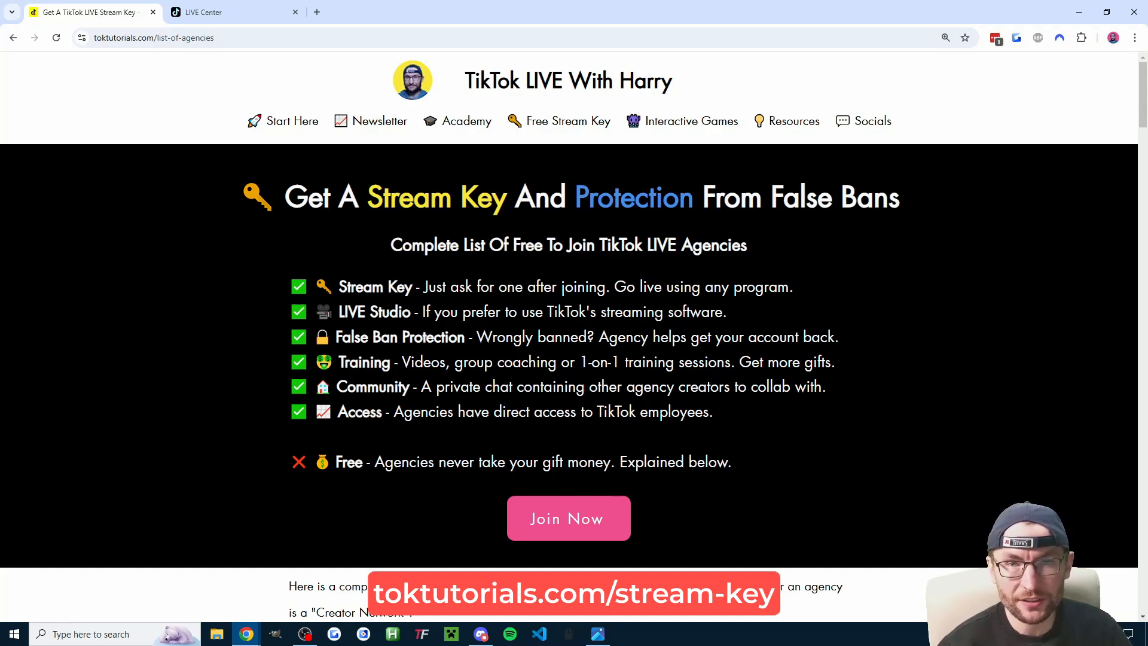
- Reach the Creator Networks page from TikTok Studio and view how to join a network
scroll(down, 3)
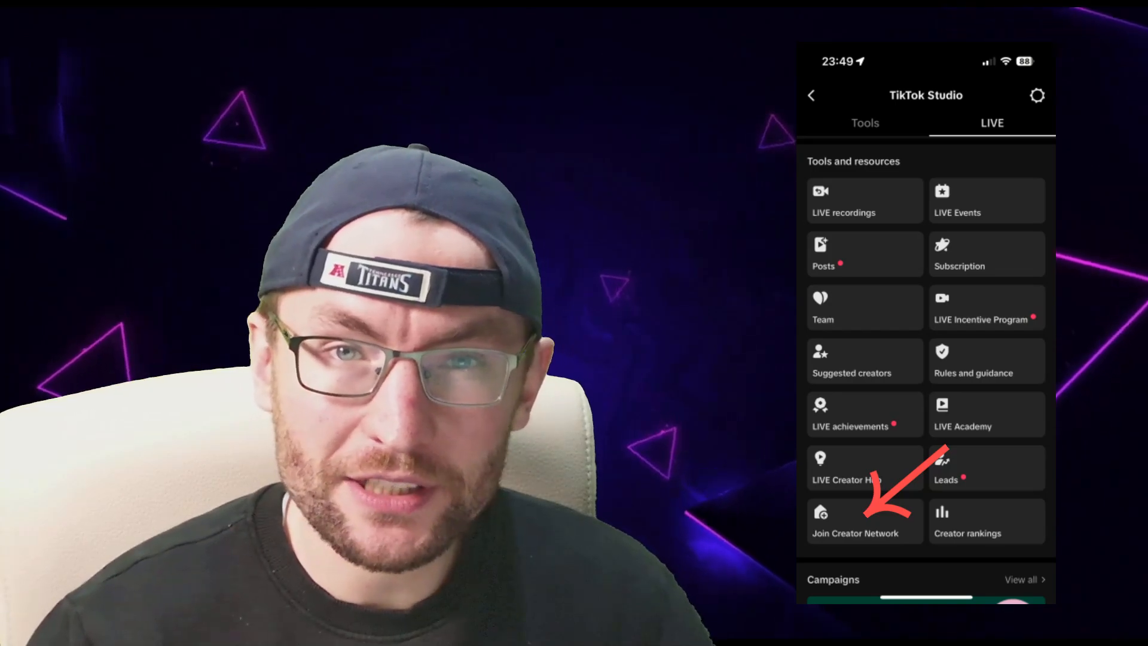
click(854, 534)
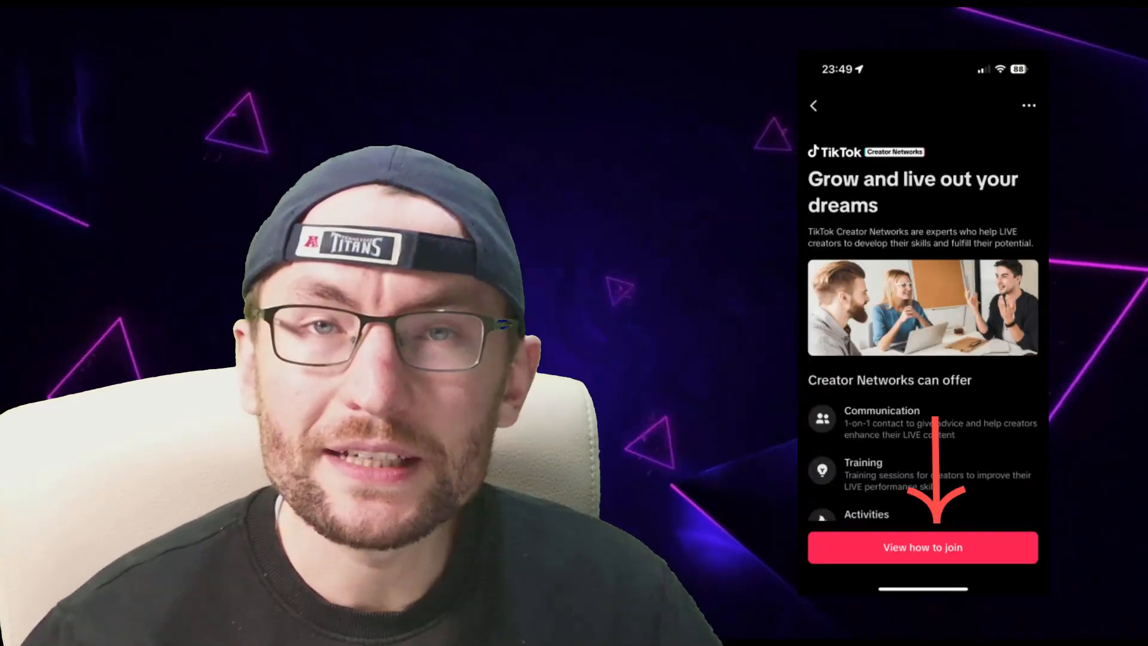
click(922, 546)
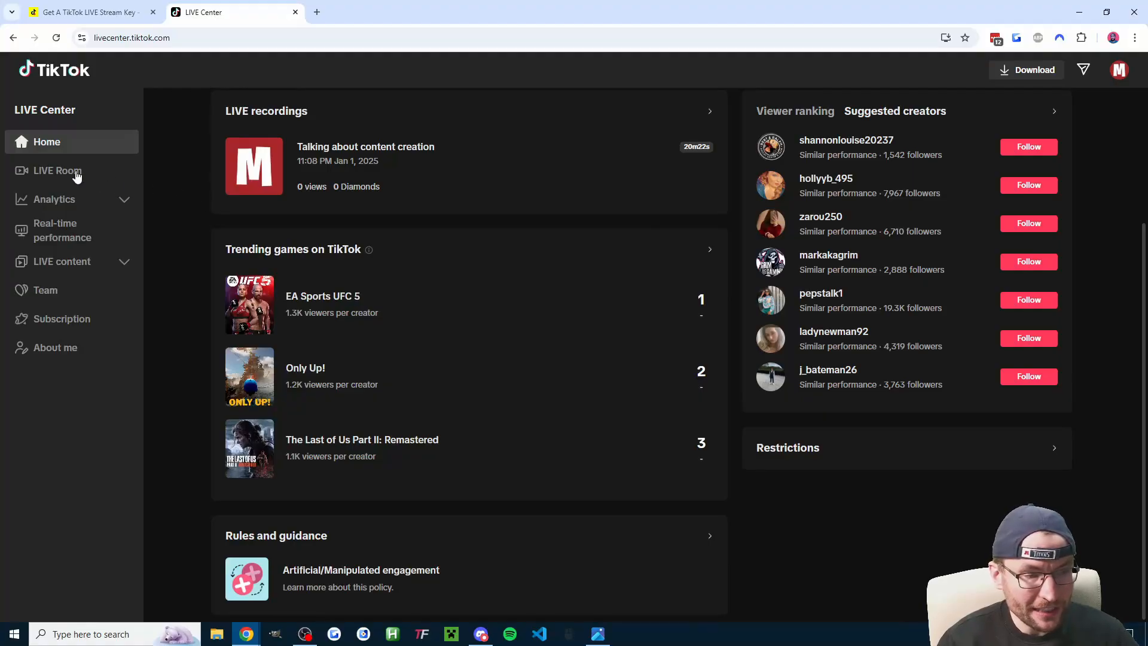
- In LIVE Room choose the Chat & Interview topic and submit Save & Go LIVE
click(57, 170)
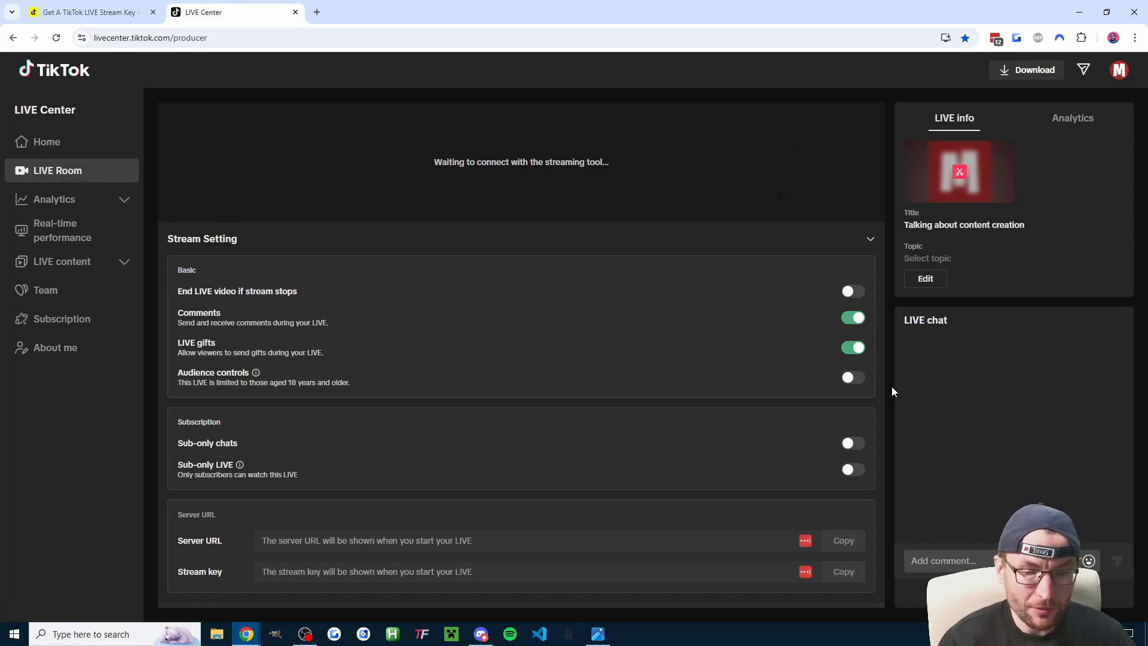
mouse_move(709, 337)
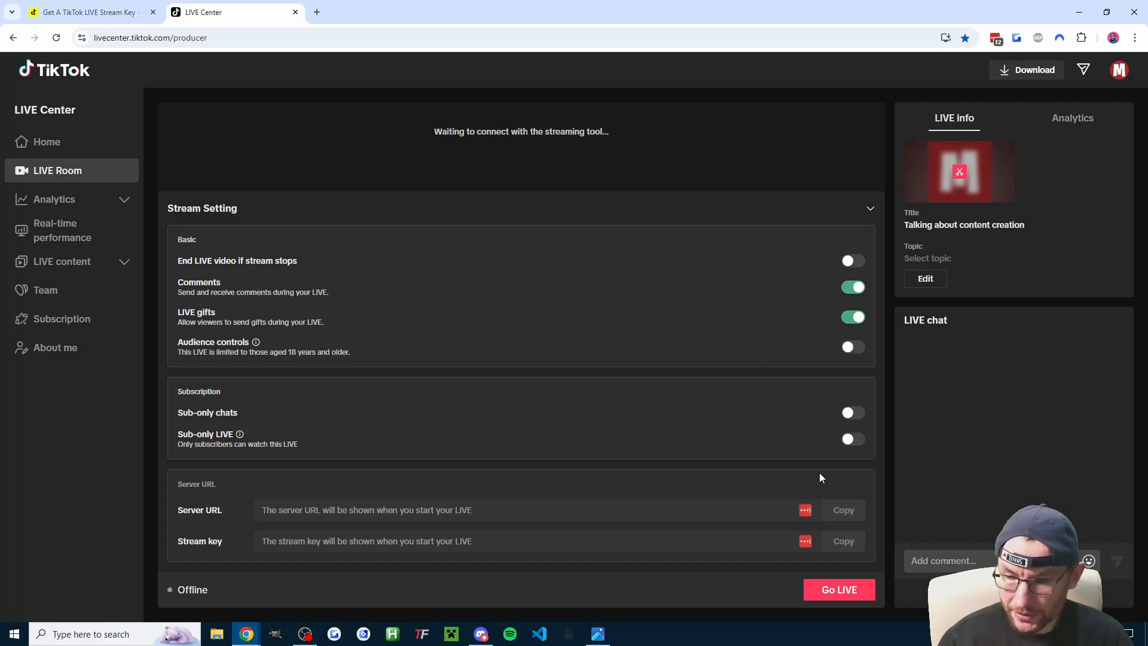
click(924, 279)
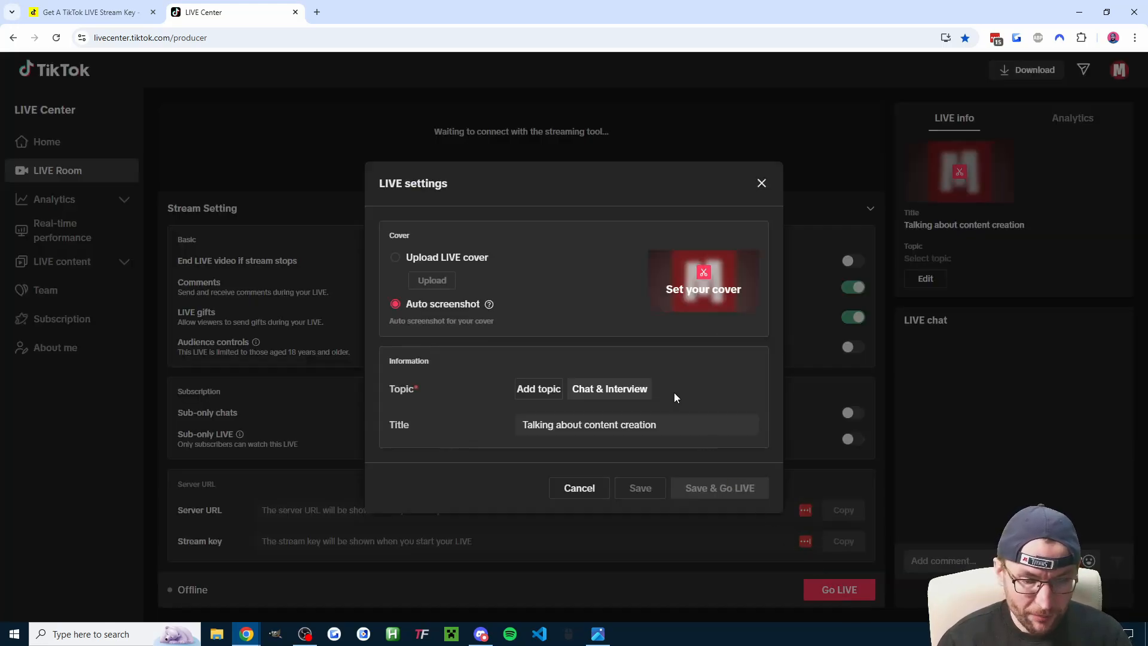
click(608, 389)
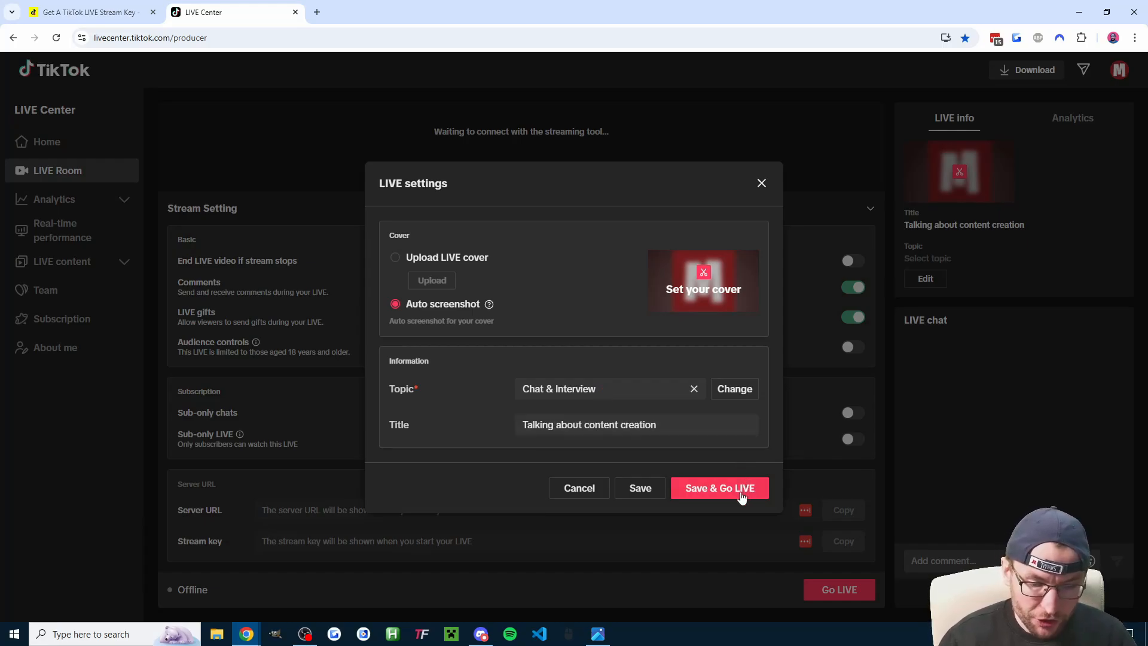
mouse_move(765, 504)
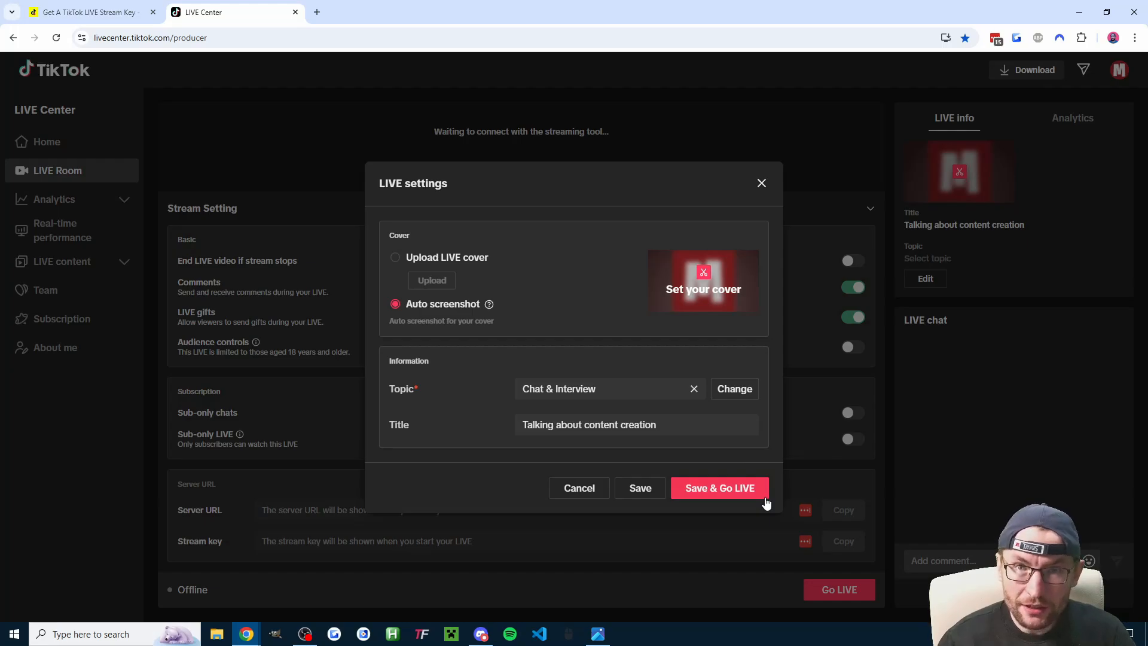
click(718, 487)
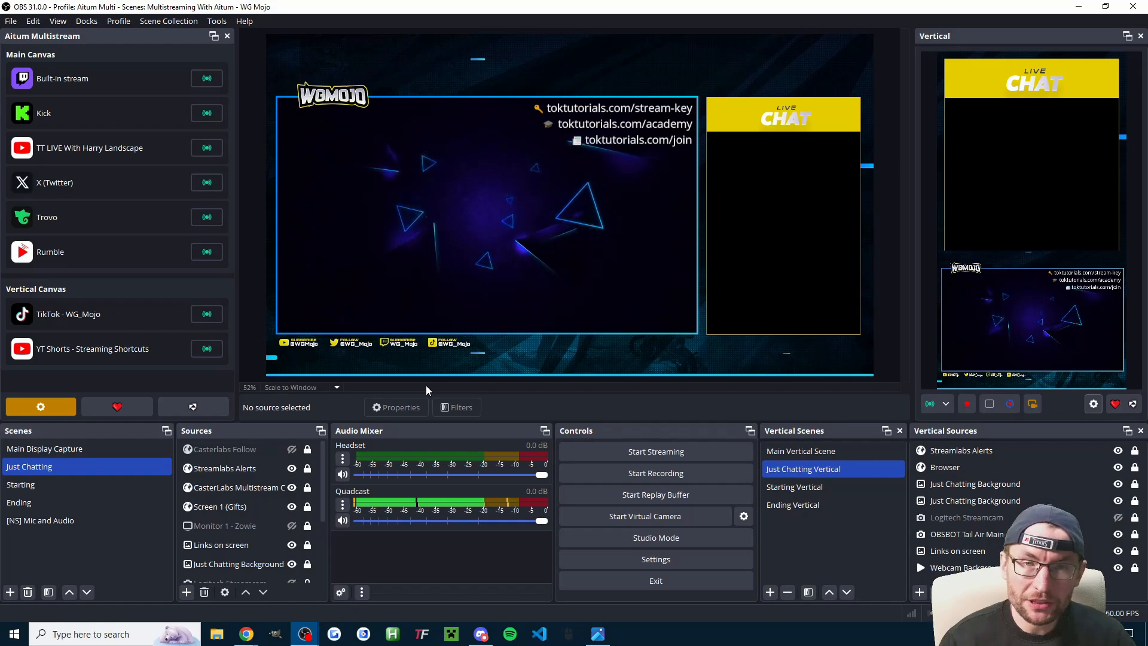
- Review Aitum Multistream outputs for the Vertical and Main canvases
click(40, 407)
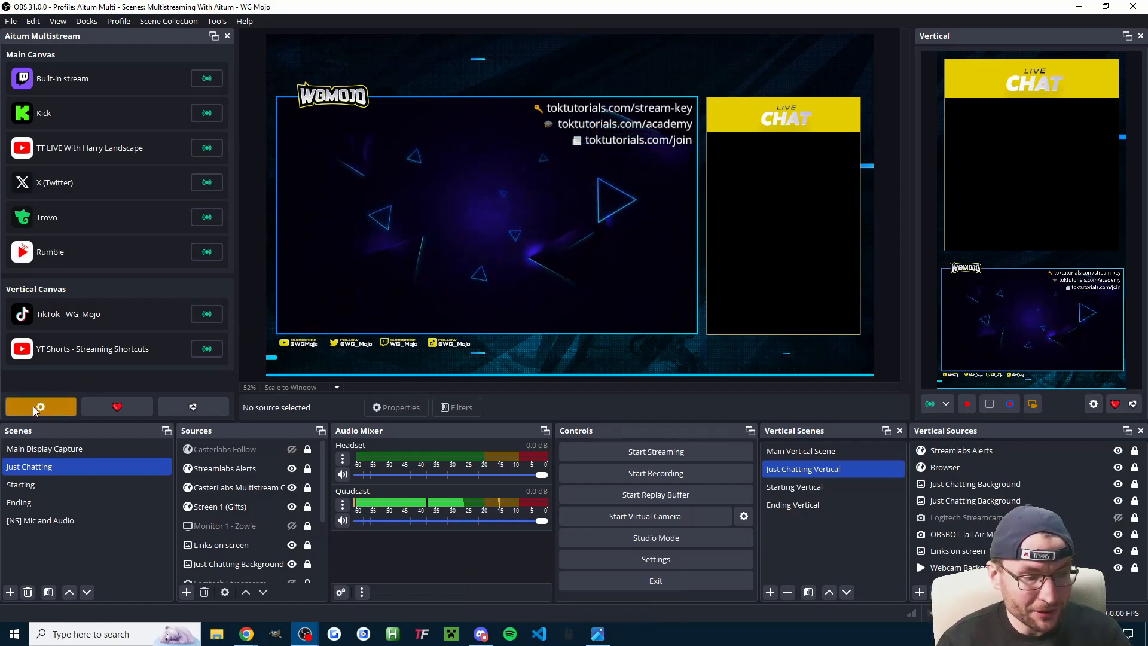
click(41, 406)
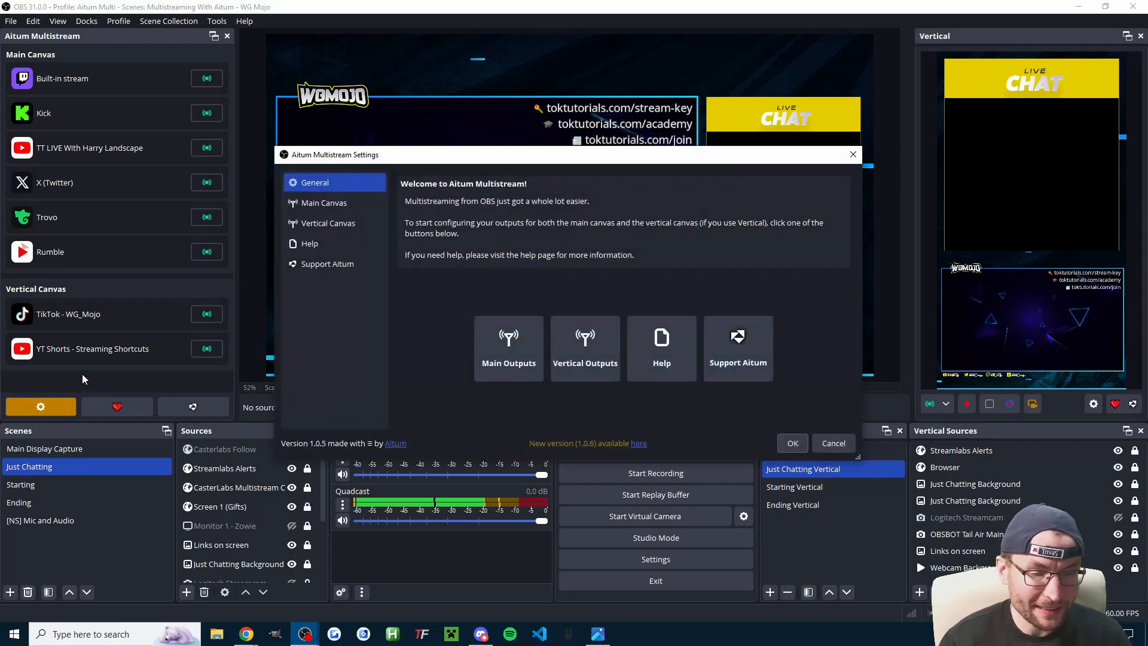
click(328, 222)
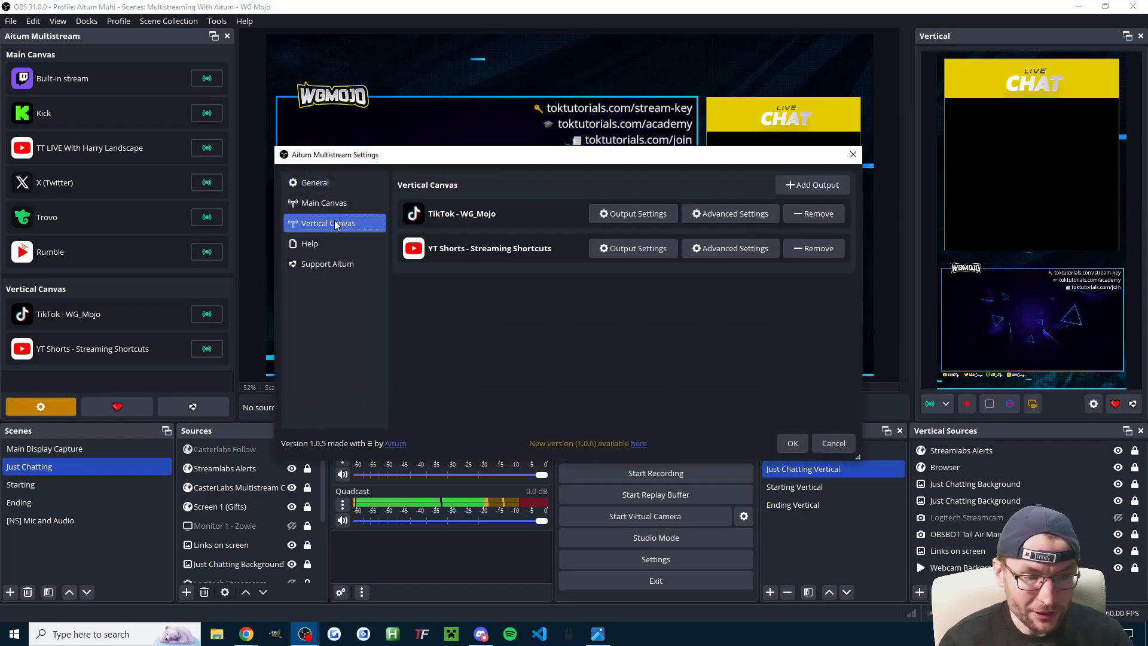
click(632, 213)
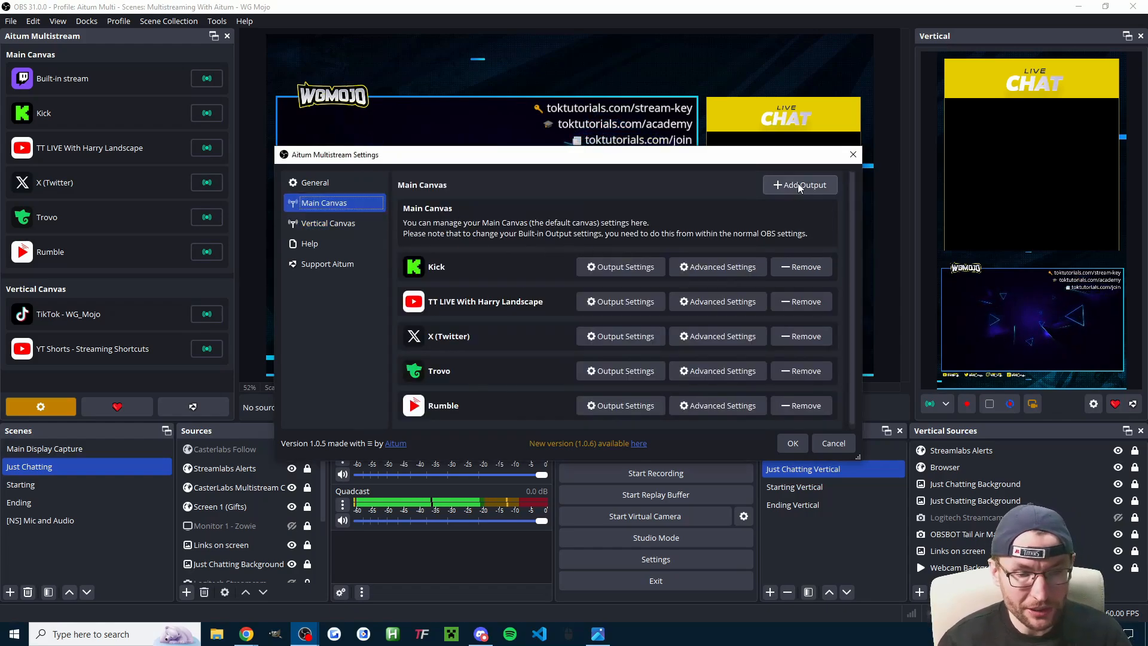
- Add a new Main Canvas output using TikTok as its streaming service
click(800, 184)
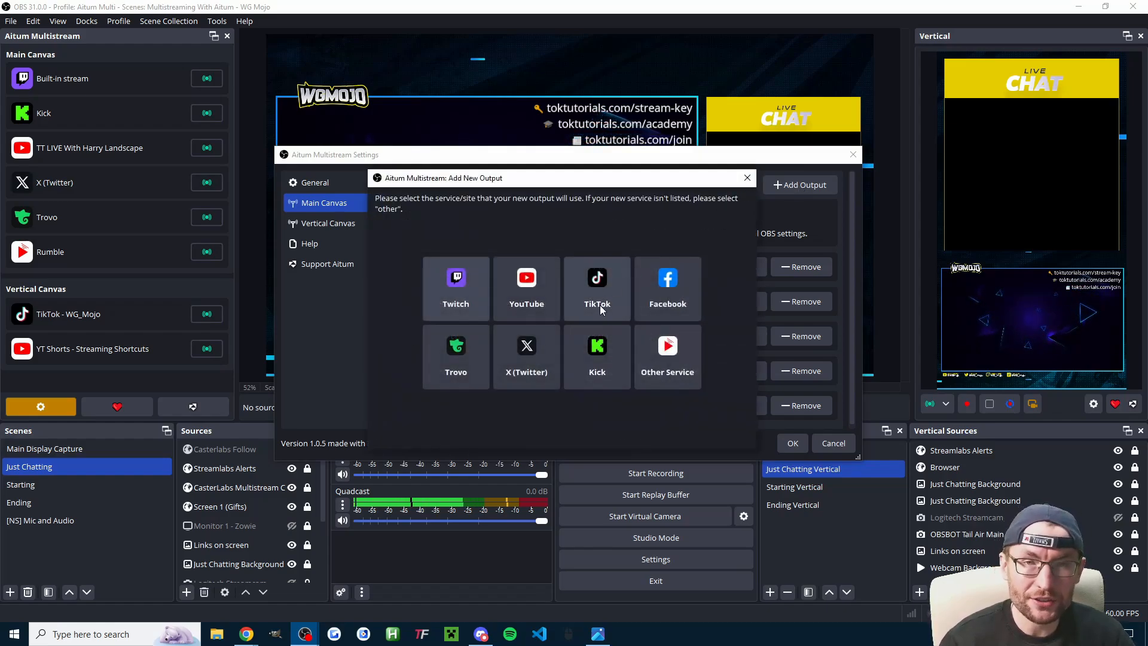
click(832, 442)
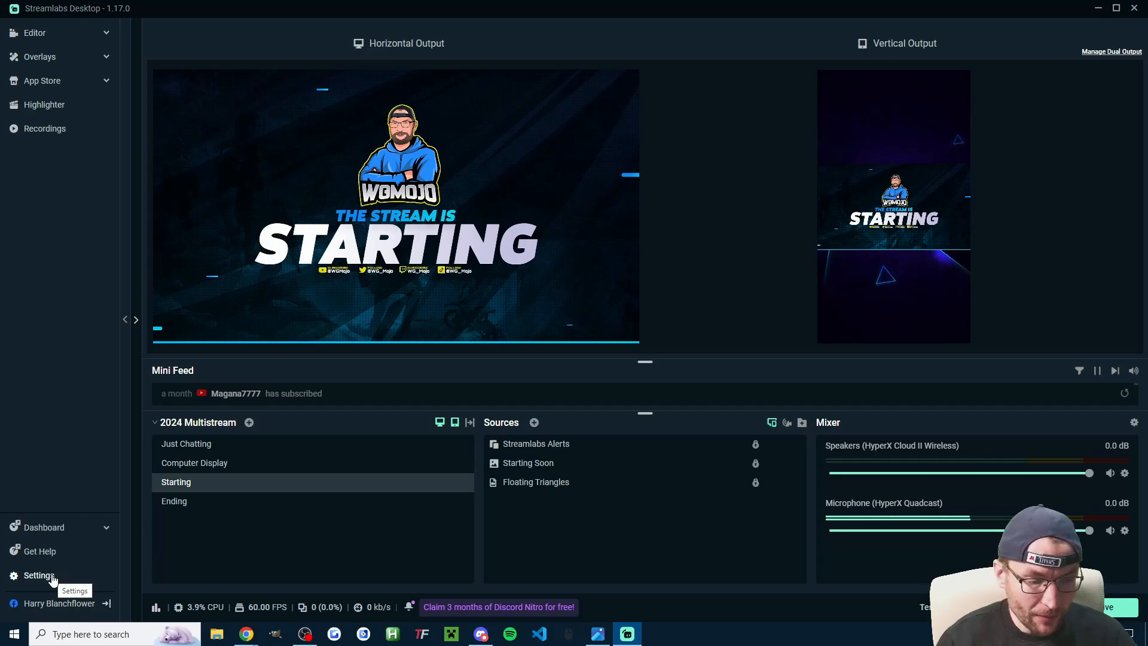
- In Streamlabs stream settings start a new custom destination with blank URL and key
click(38, 575)
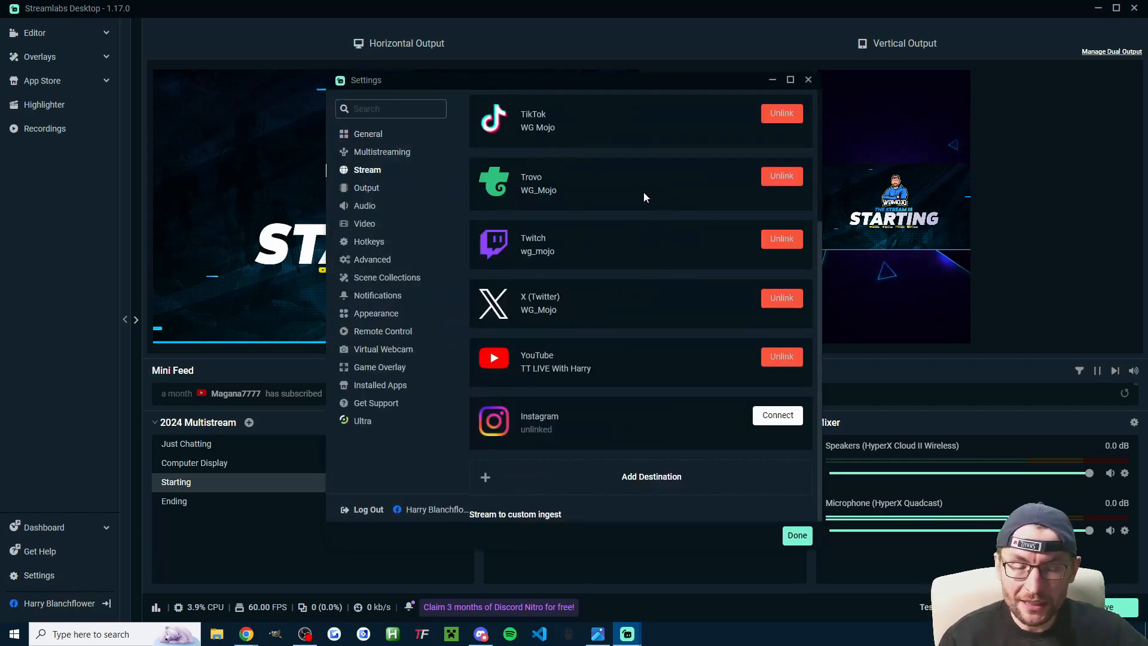
click(650, 477)
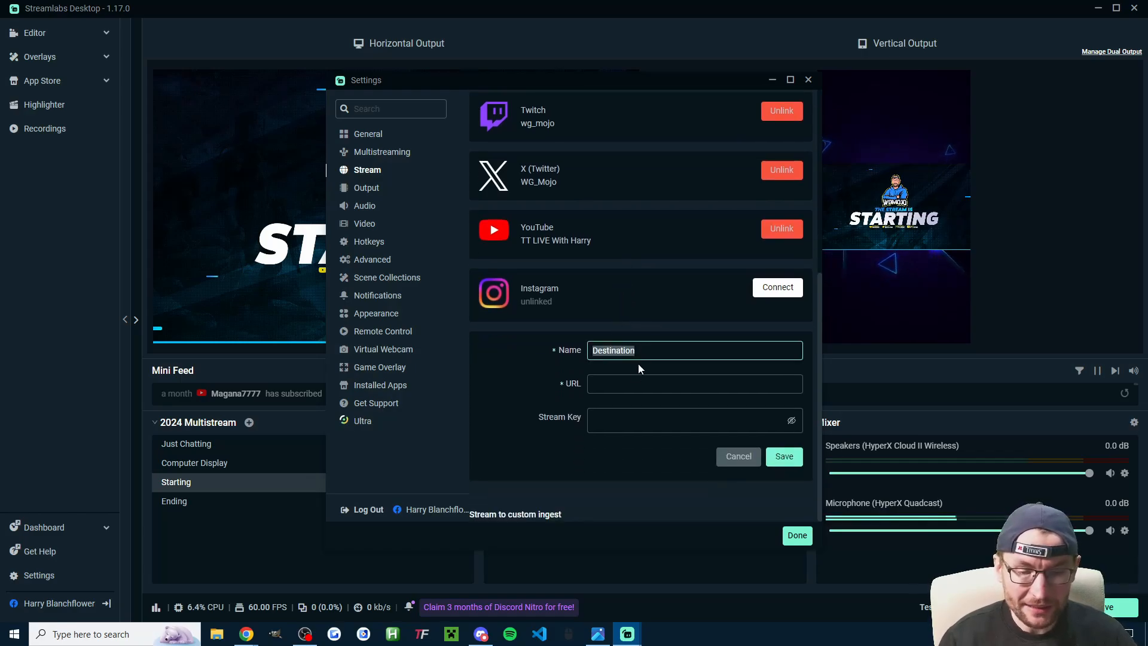
click(693, 419)
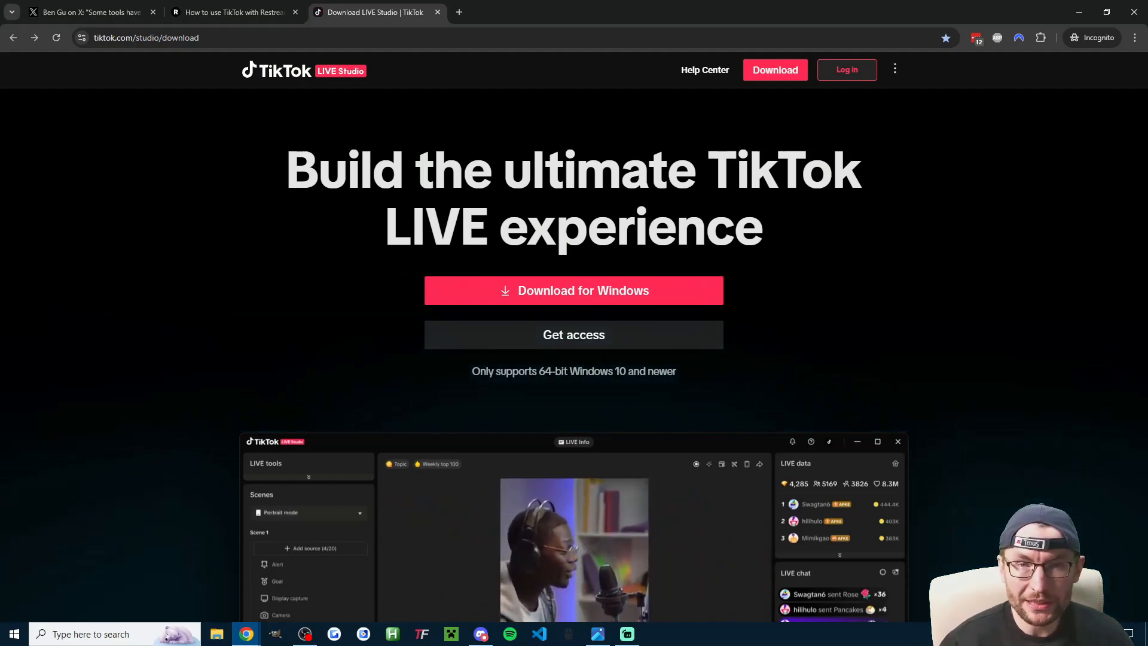
- Apply for LIVE Studio access, then view Restream's TikTok page and the StreamElements post
click(572, 335)
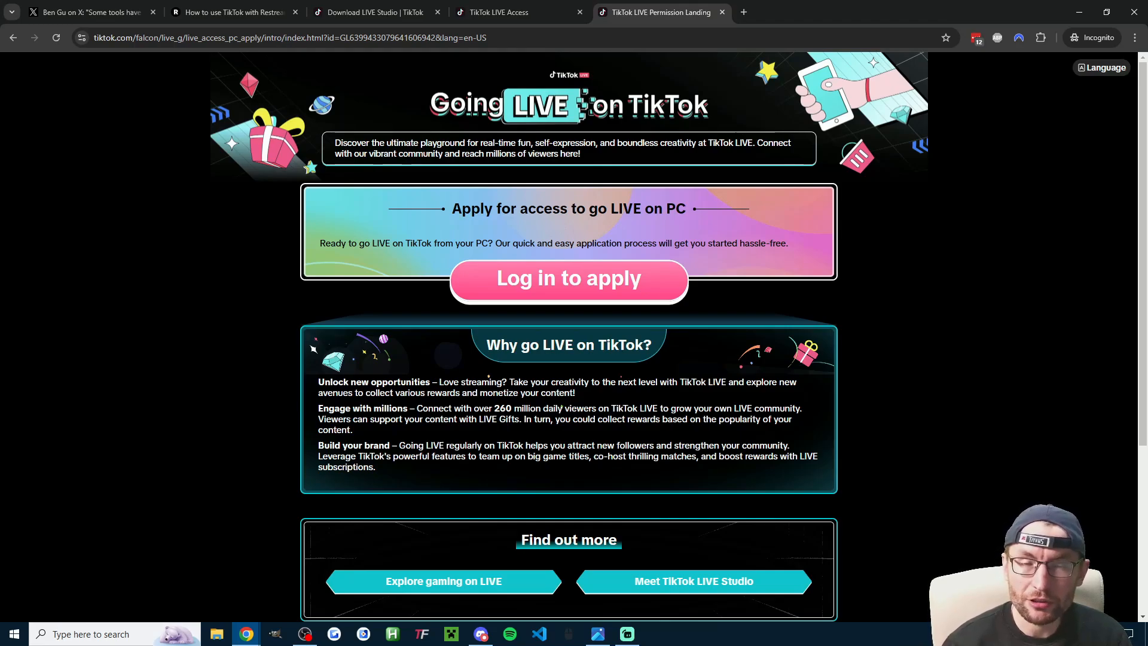
click(234, 12)
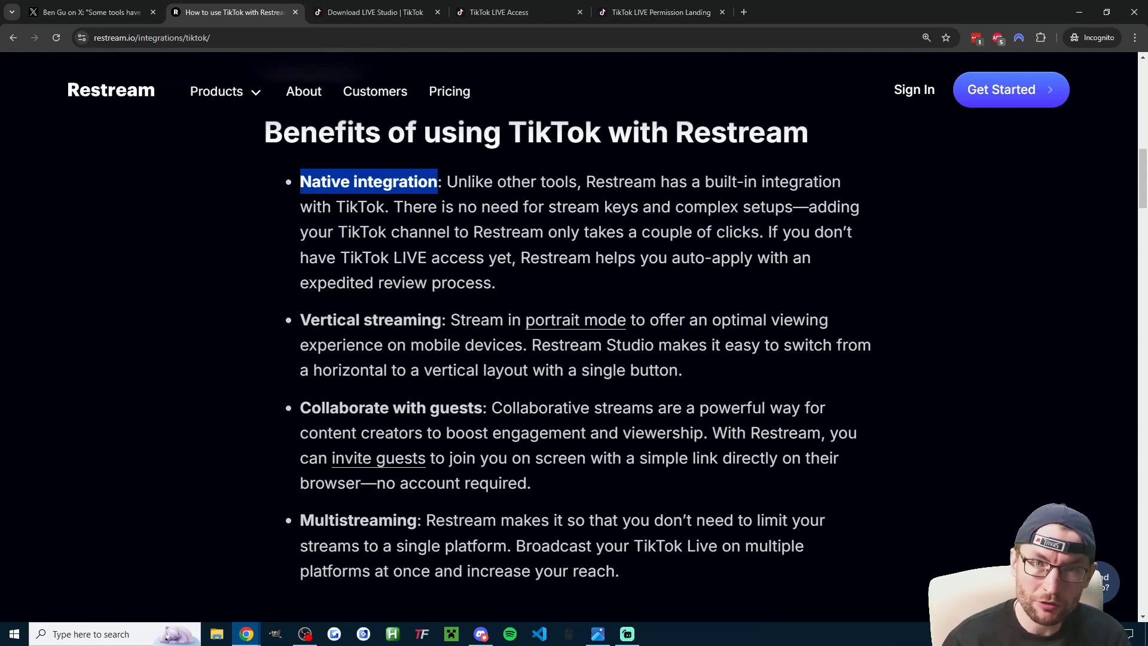
click(805, 11)
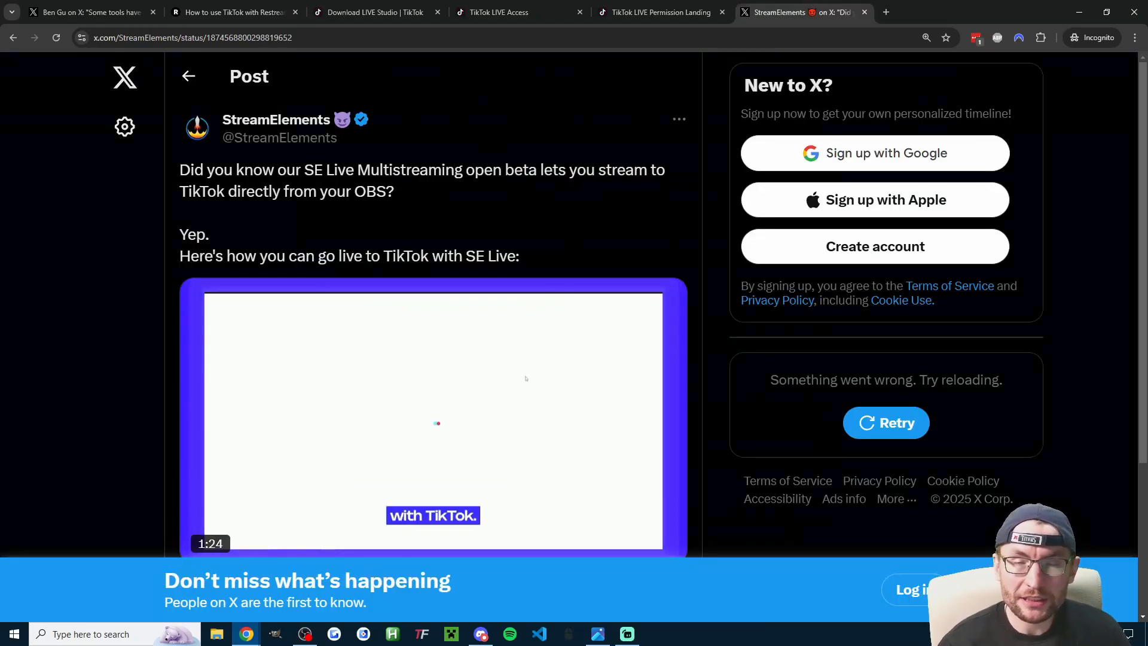